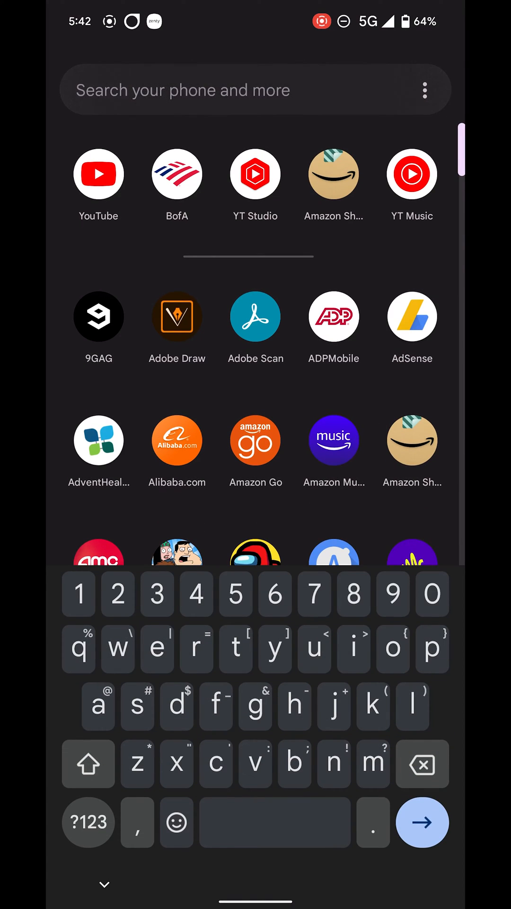
Search the app drawer for "files" and launch Files by Google
text(files)
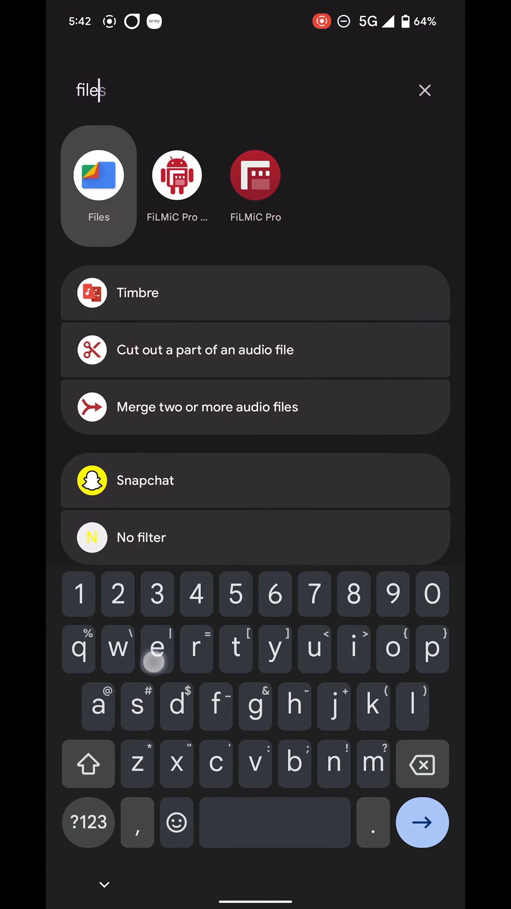
click(99, 175)
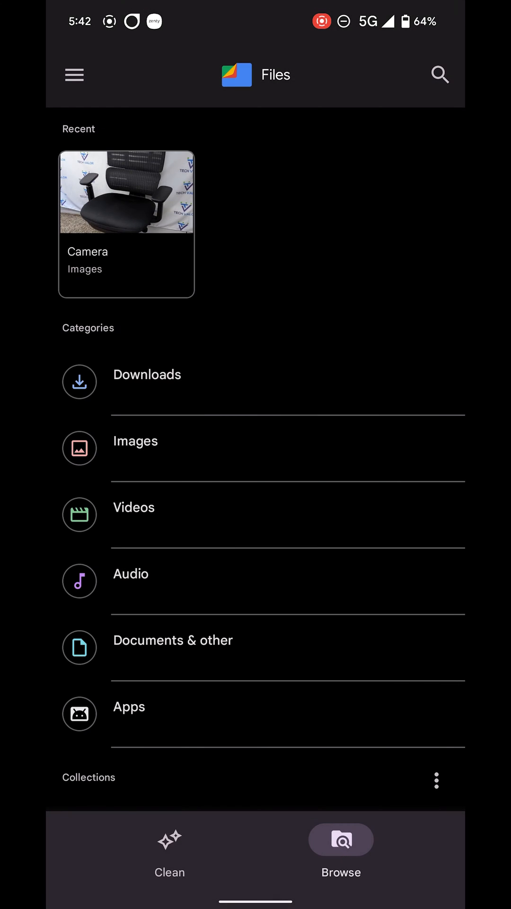
Dismiss the storage tips notice and show the Videos category
click(169, 839)
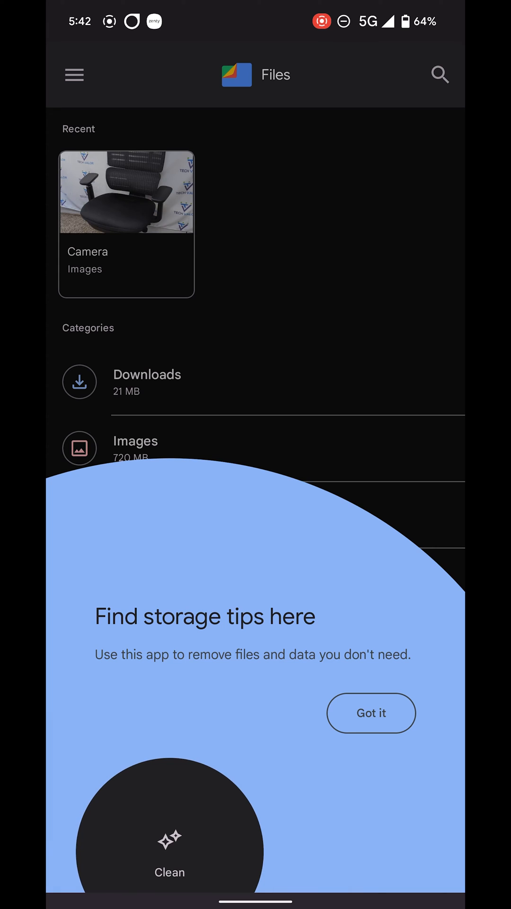
click(371, 713)
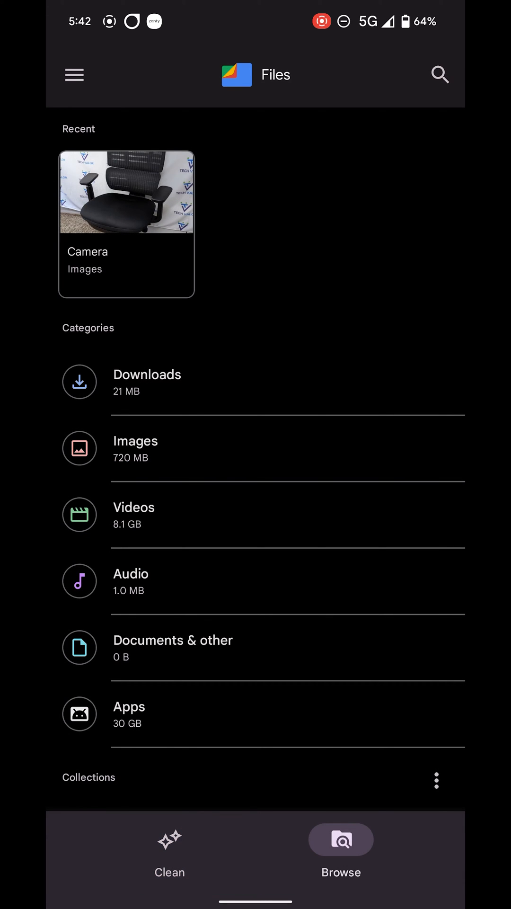
click(133, 515)
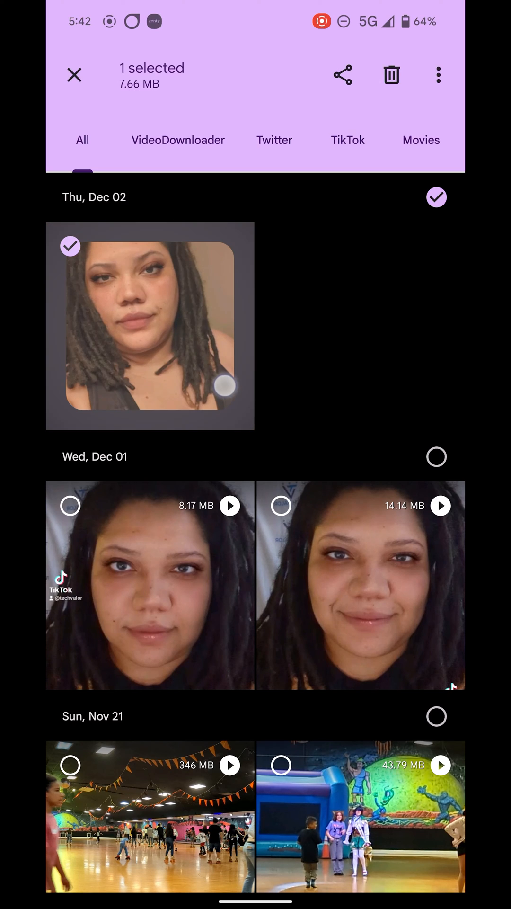
Move the selected Dec 02 7.66 MB video to the Safe folder
click(439, 75)
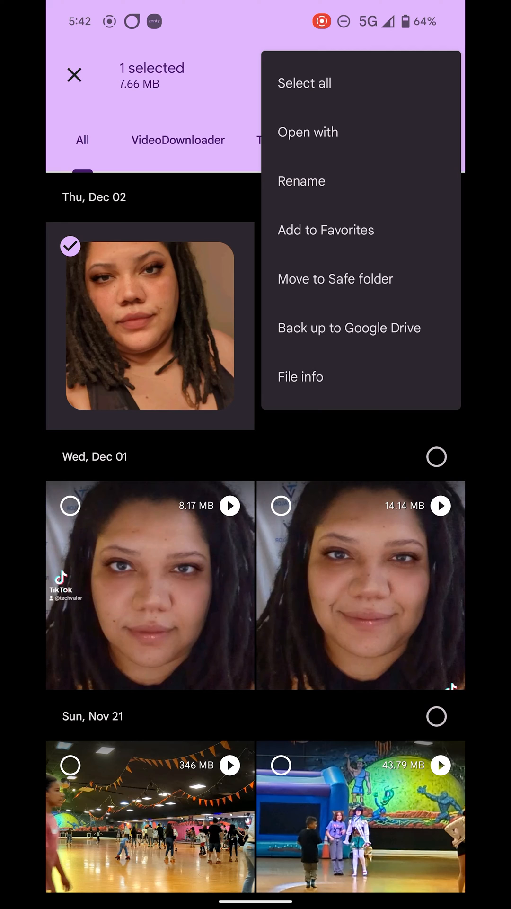
click(335, 279)
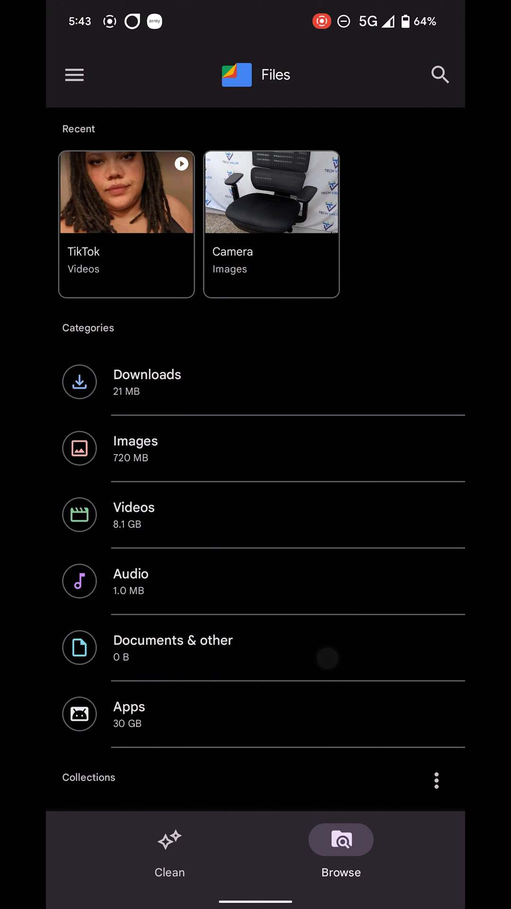
Reopen Videos to find the restored 7.66 MB video under Today
click(332, 510)
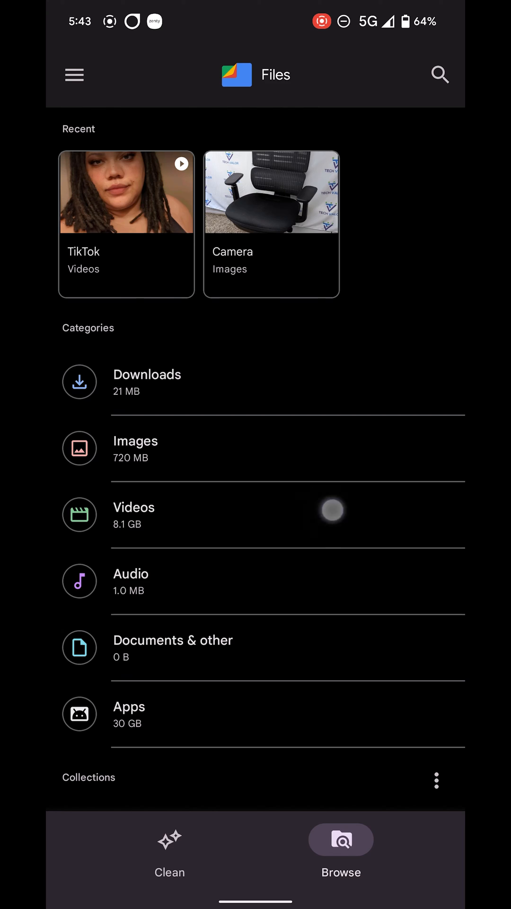
click(133, 514)
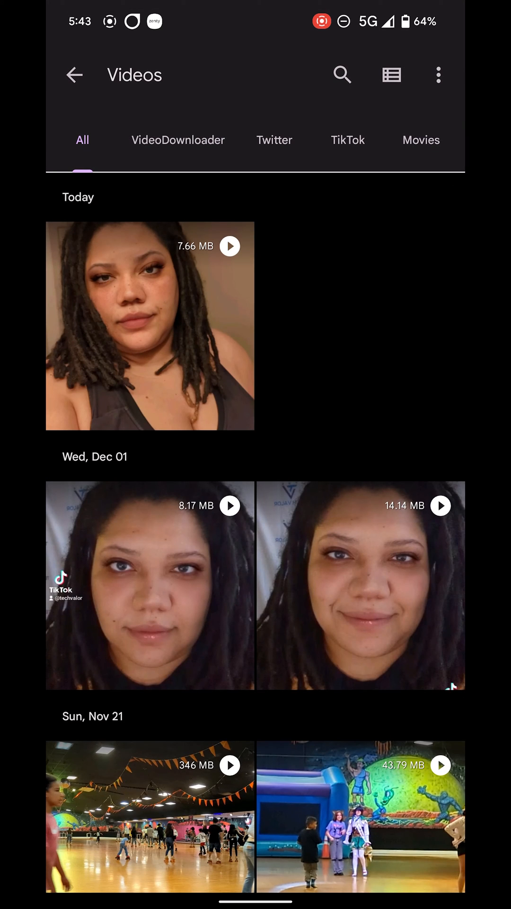